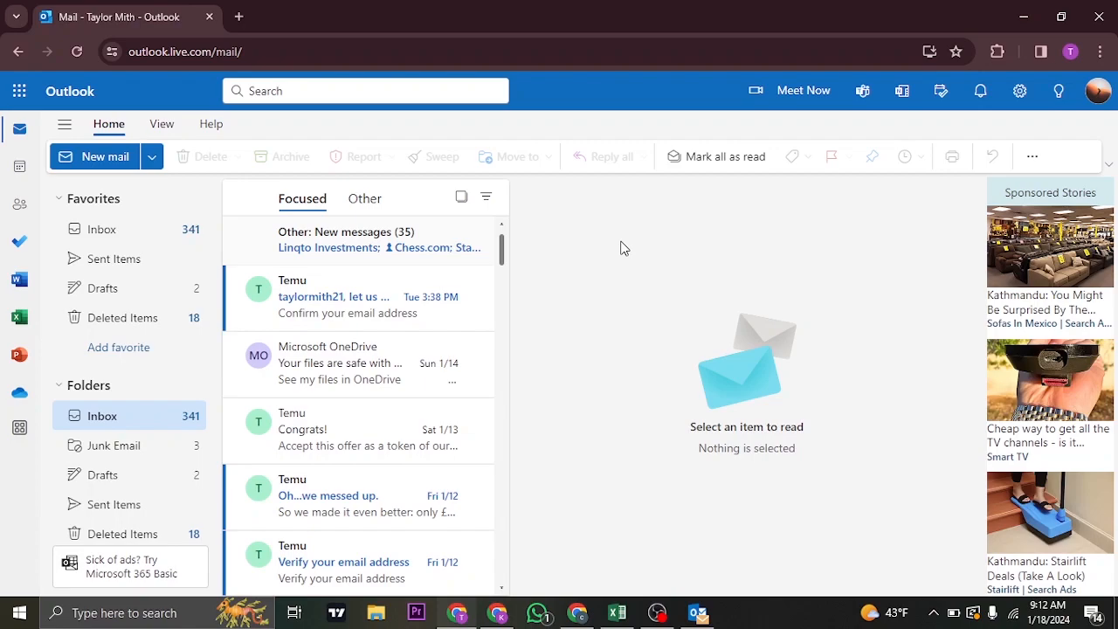
{"action": "mouse_move", "coordinate": [19, 165]}
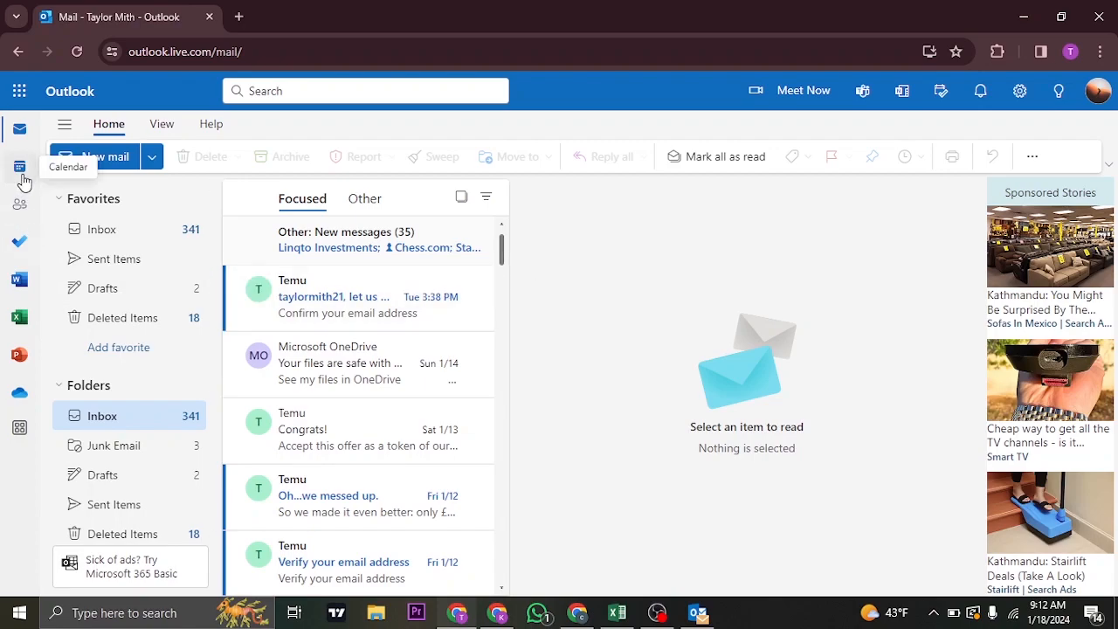
- Switch from Mail to the Calendar showing January 2024 in month view
{"action": "left_click", "coordinate": [19, 166]}
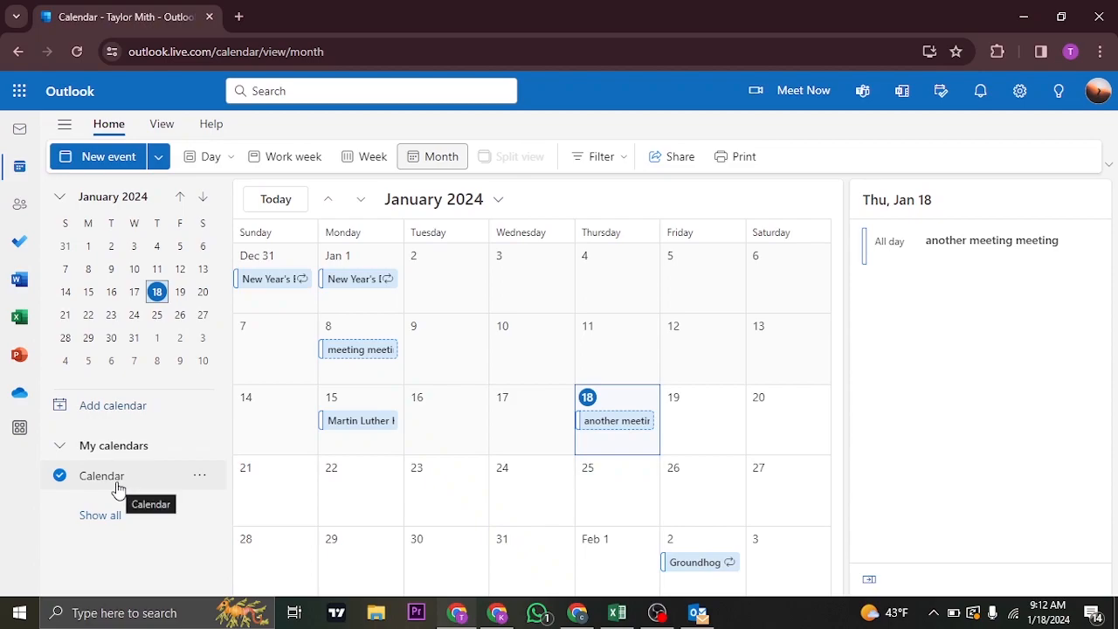
- Bring up the Calendar's Sharing and permissions settings from My calendars
{"action": "left_click", "coordinate": [199, 475]}
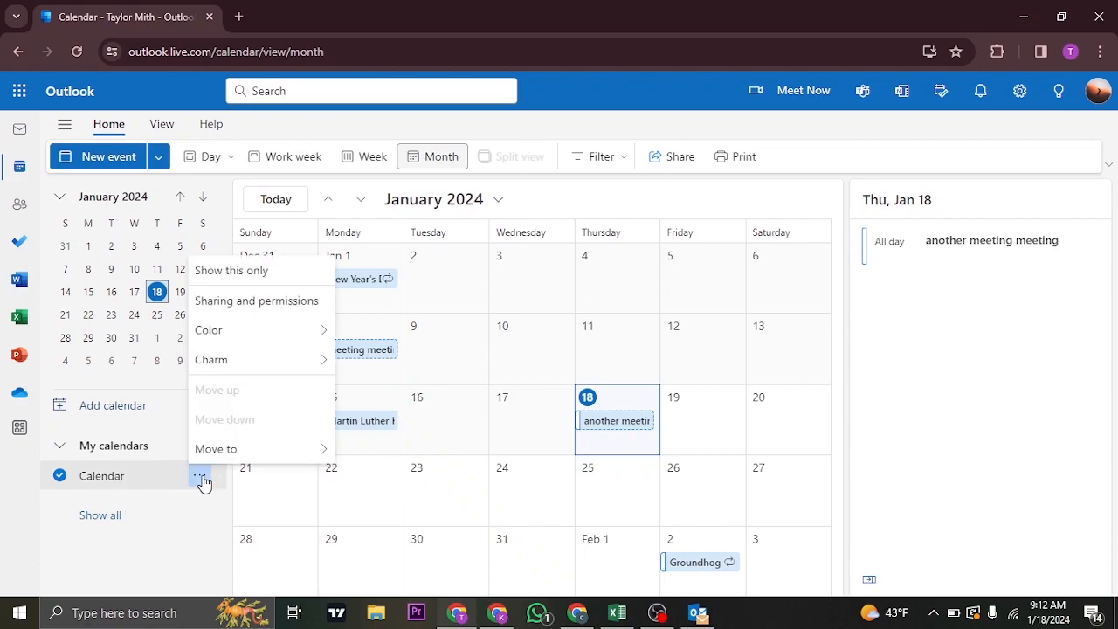
{"action": "left_click", "coordinate": [257, 300]}
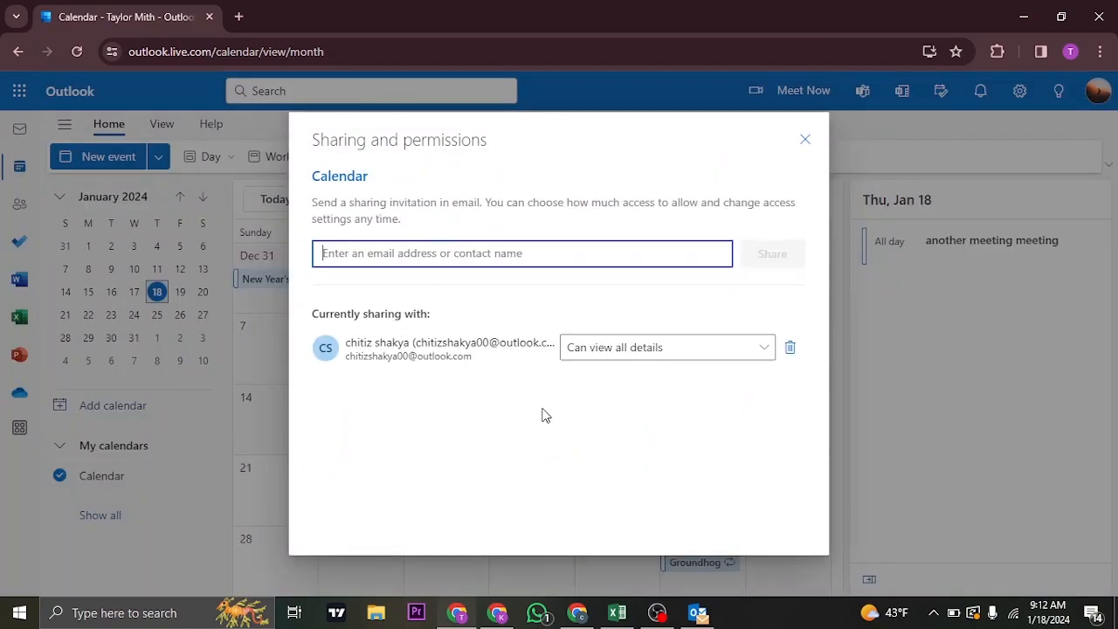
{"action": "mouse_move", "coordinate": [538, 415]}
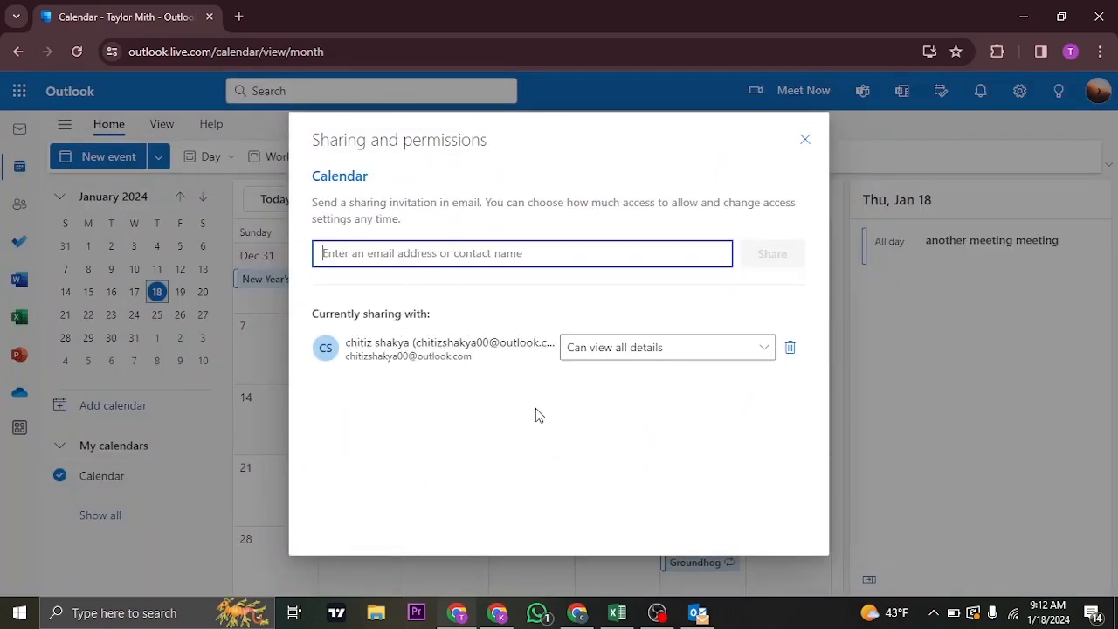
{"action": "mouse_move", "coordinate": [436, 402]}
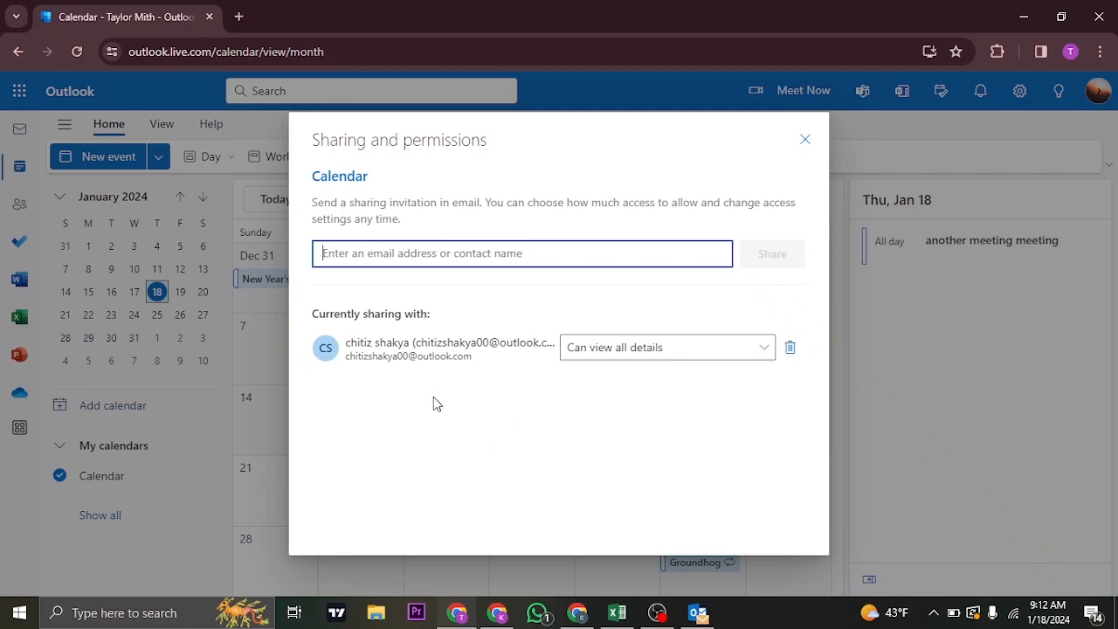
{"action": "mouse_move", "coordinate": [790, 346]}
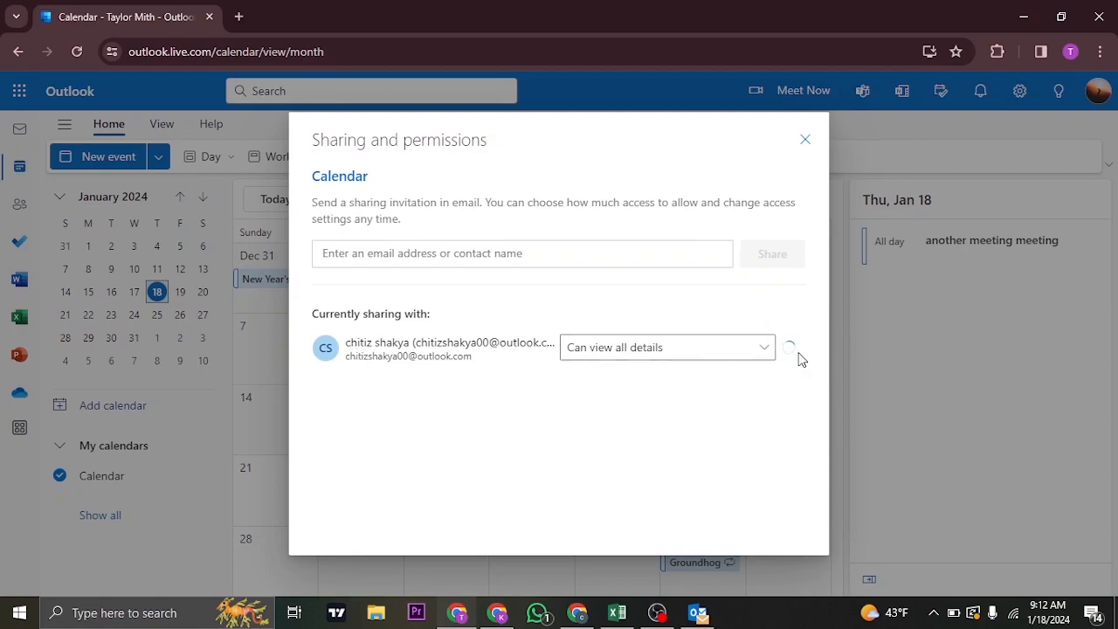
- Remove the one person who can view all details so the calendar is shared with no one
{"action": "left_click", "coordinate": [789, 346]}
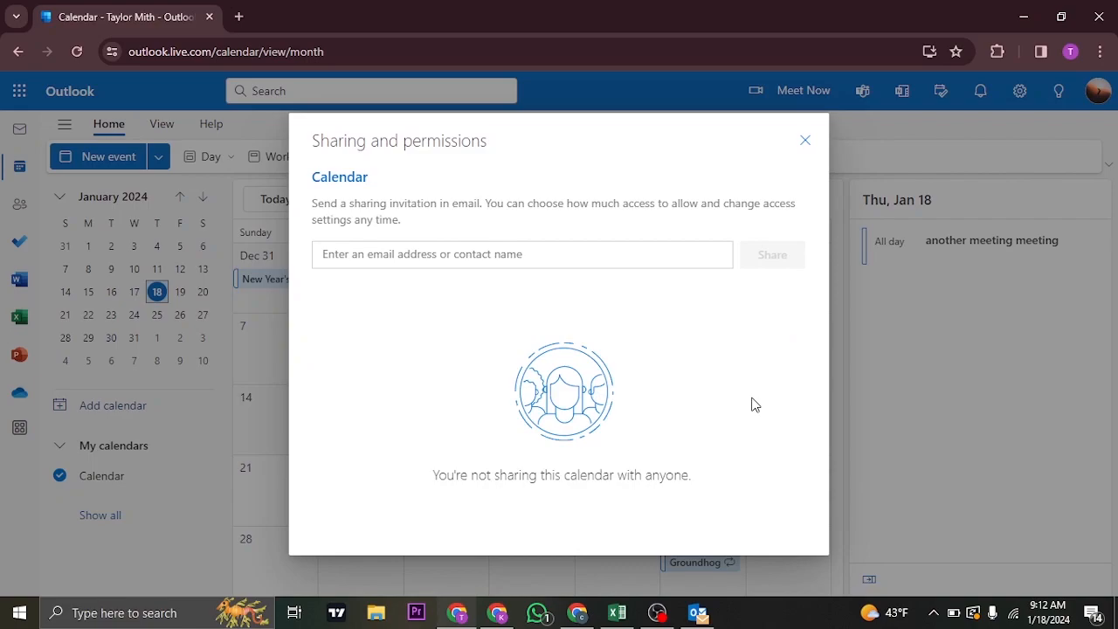
{"action": "mouse_move", "coordinate": [803, 140]}
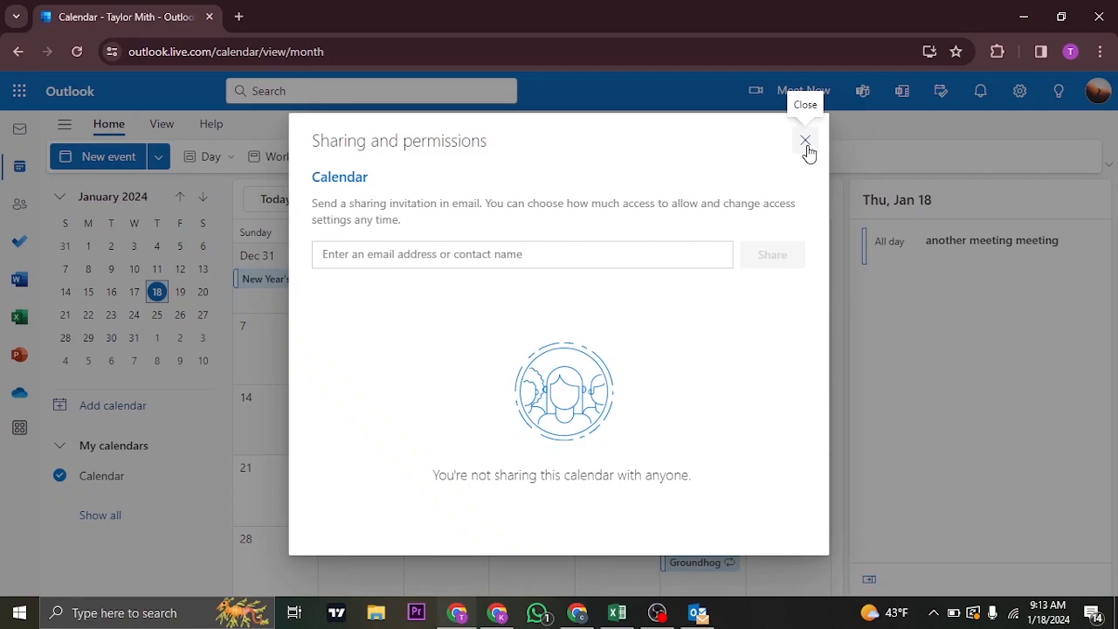
{"action": "mouse_move", "coordinate": [639, 271]}
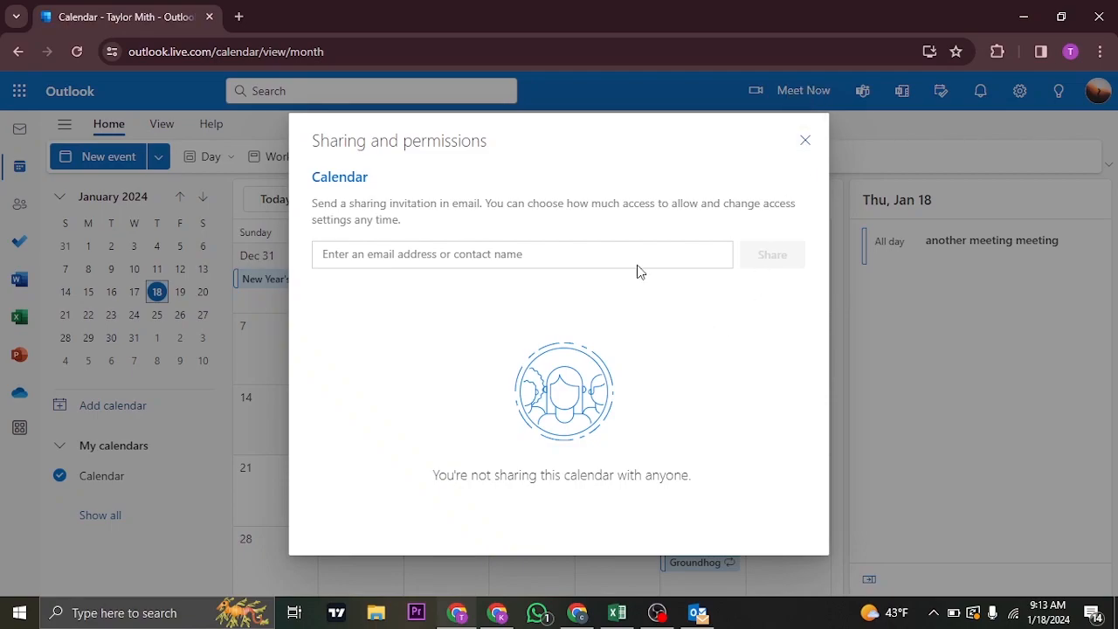
{"action": "mouse_move", "coordinate": [730, 377]}
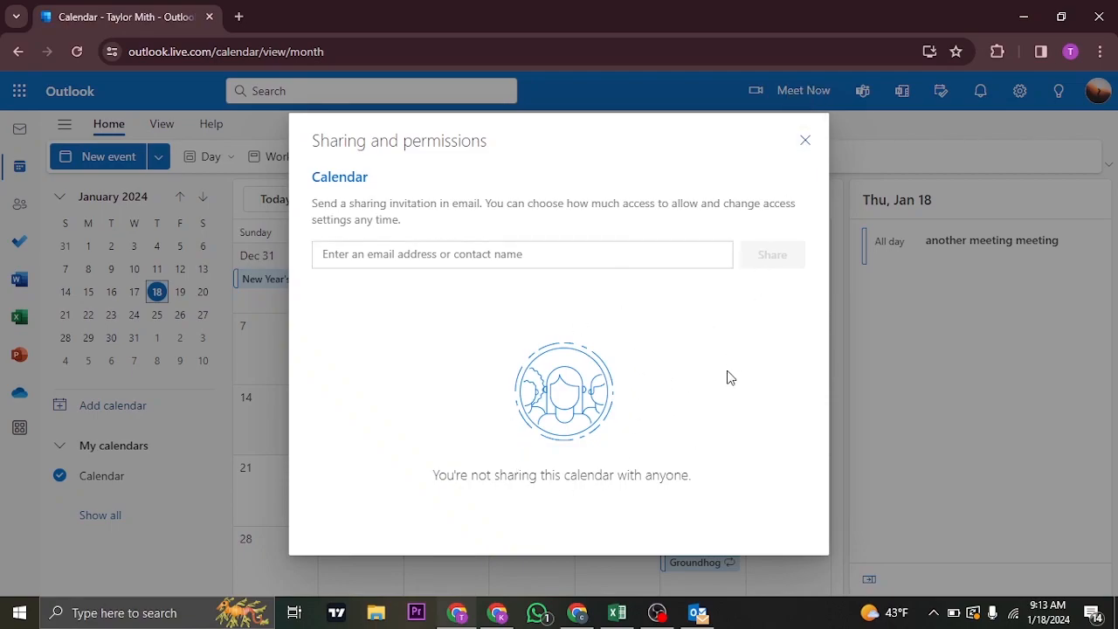
{"action": "mouse_move", "coordinate": [796, 349]}
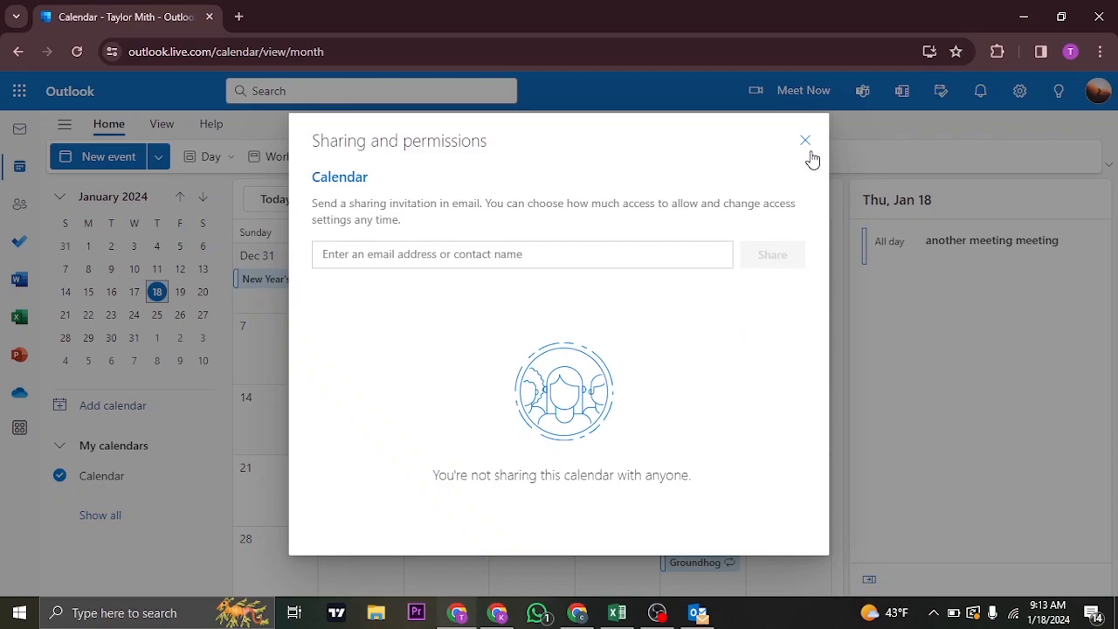
{"action": "left_click", "coordinate": [803, 140]}
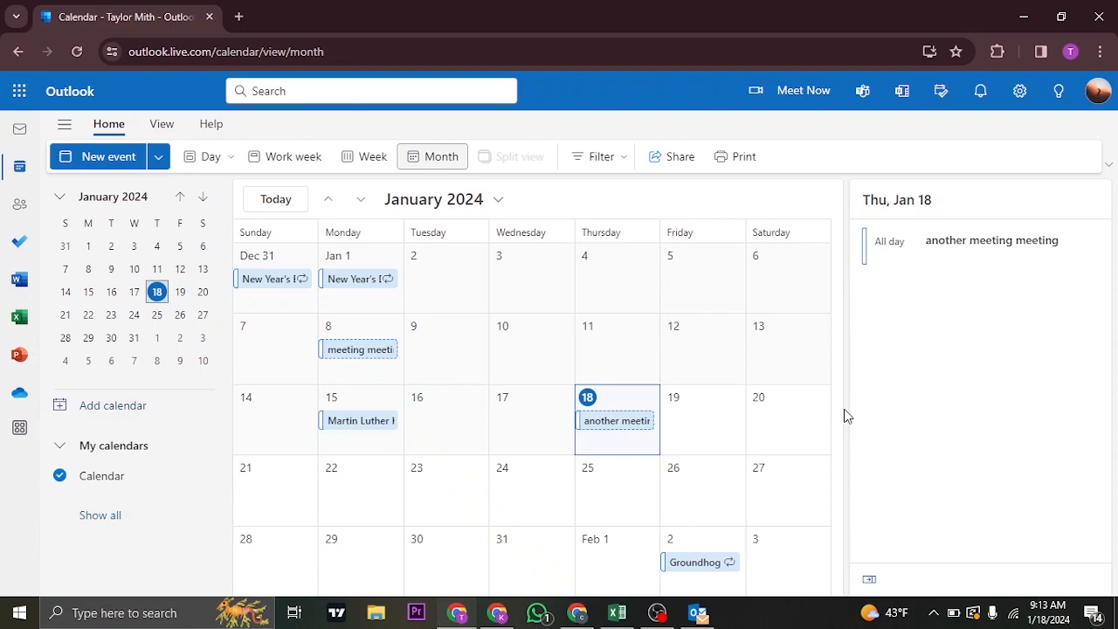
{"action": "mouse_move", "coordinate": [234, 38]}
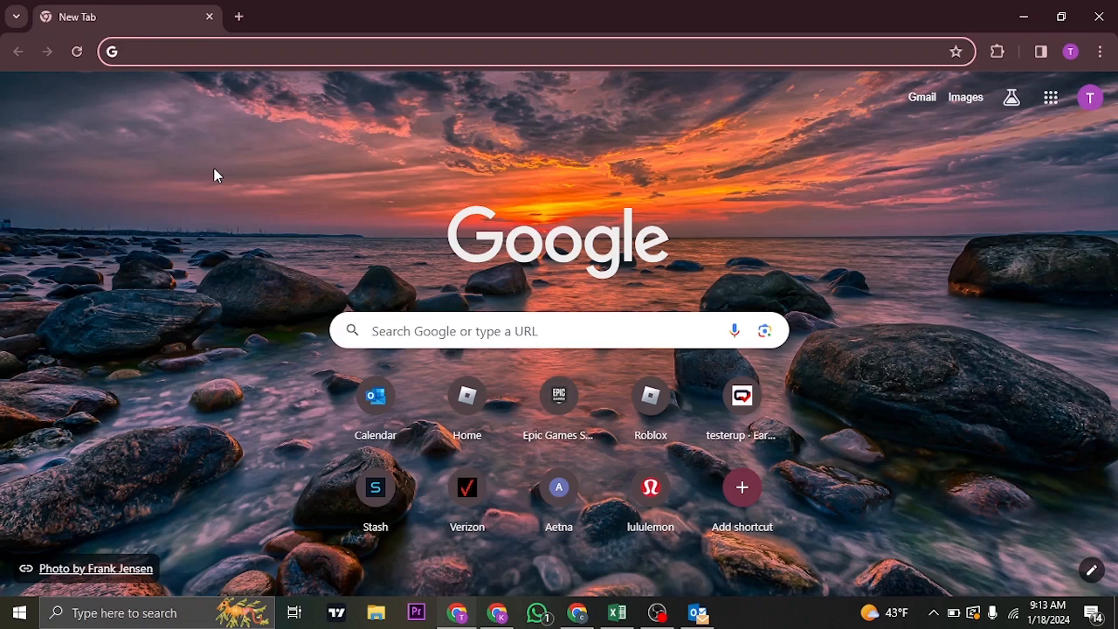
- Close the Outlook tab, leaving only a new Google tab in the browser
{"action": "left_click", "coordinate": [349, 50]}
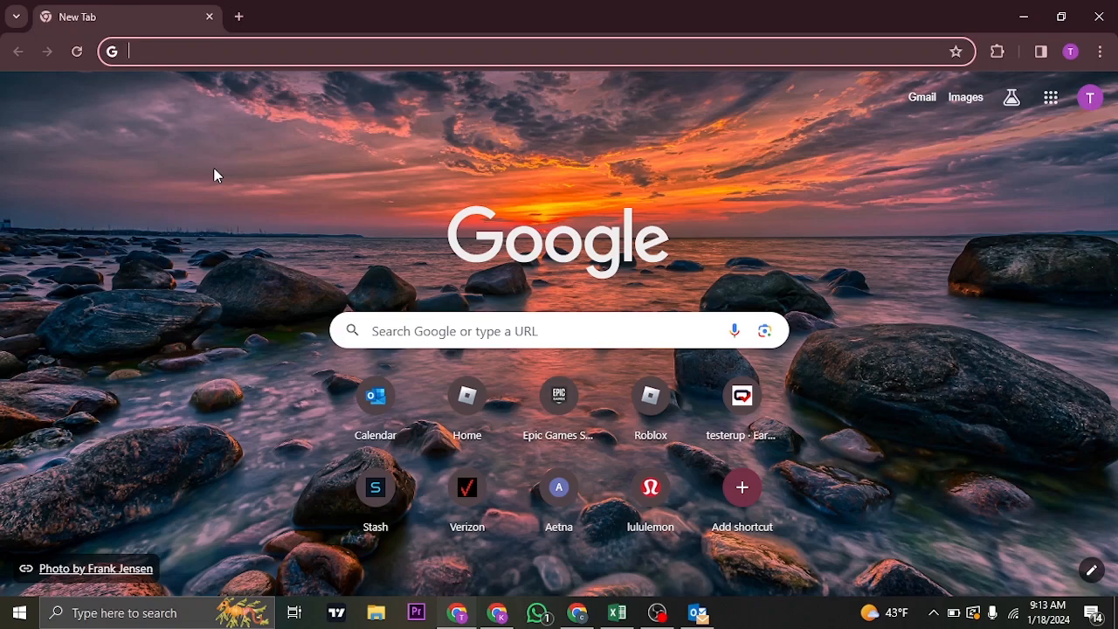